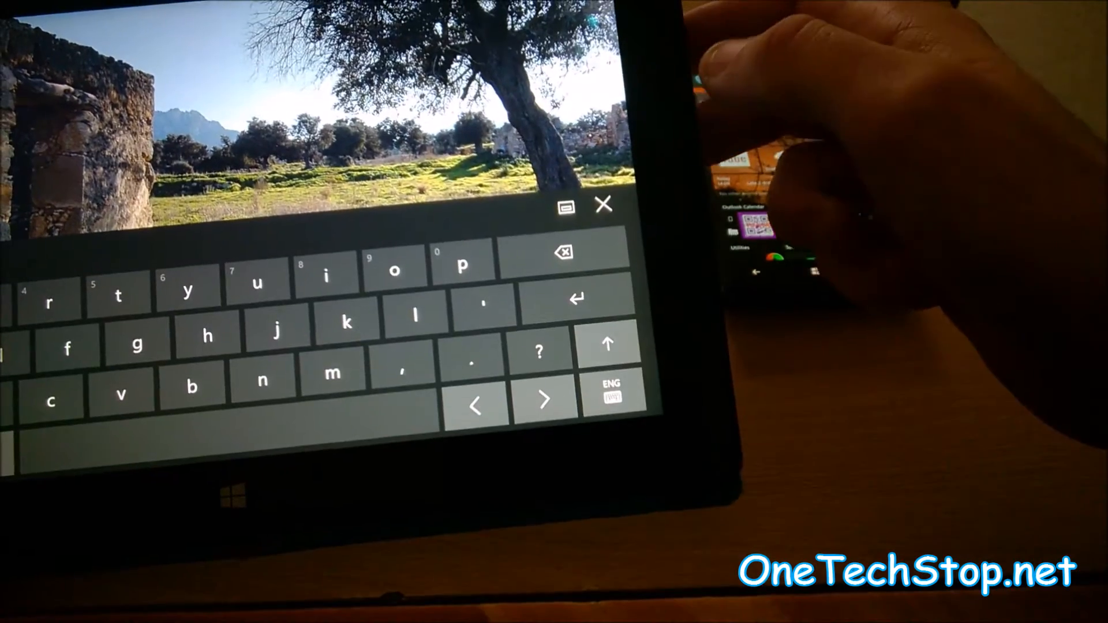
Show the My number SMS thread in the old Messaging app on the phone, including the new Ndhshd text.
left_click(603, 206)
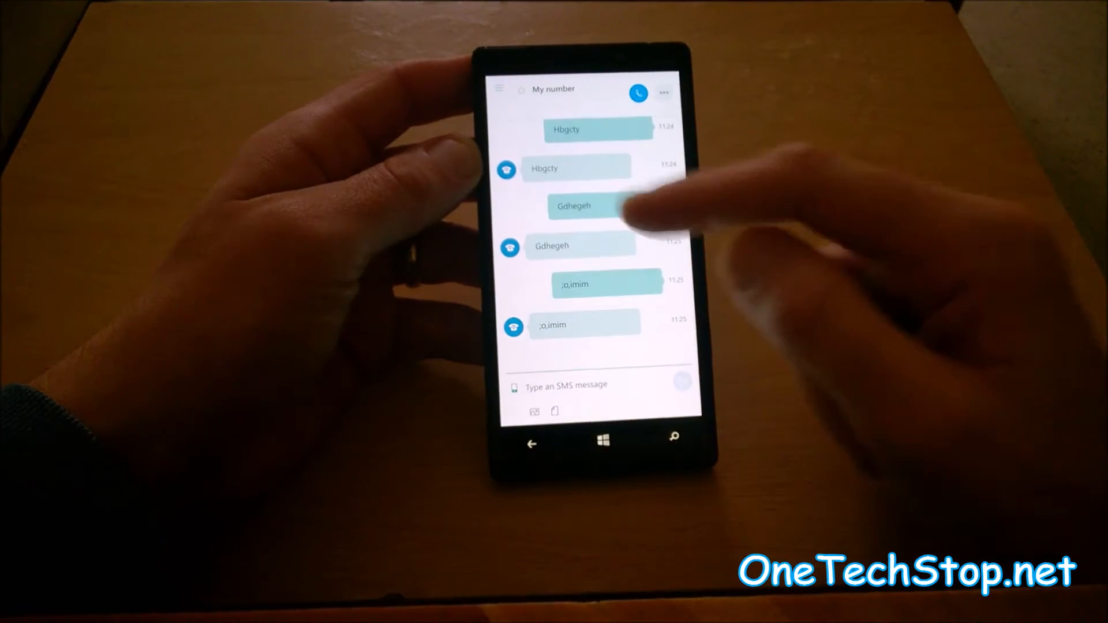
scroll("down", 3)
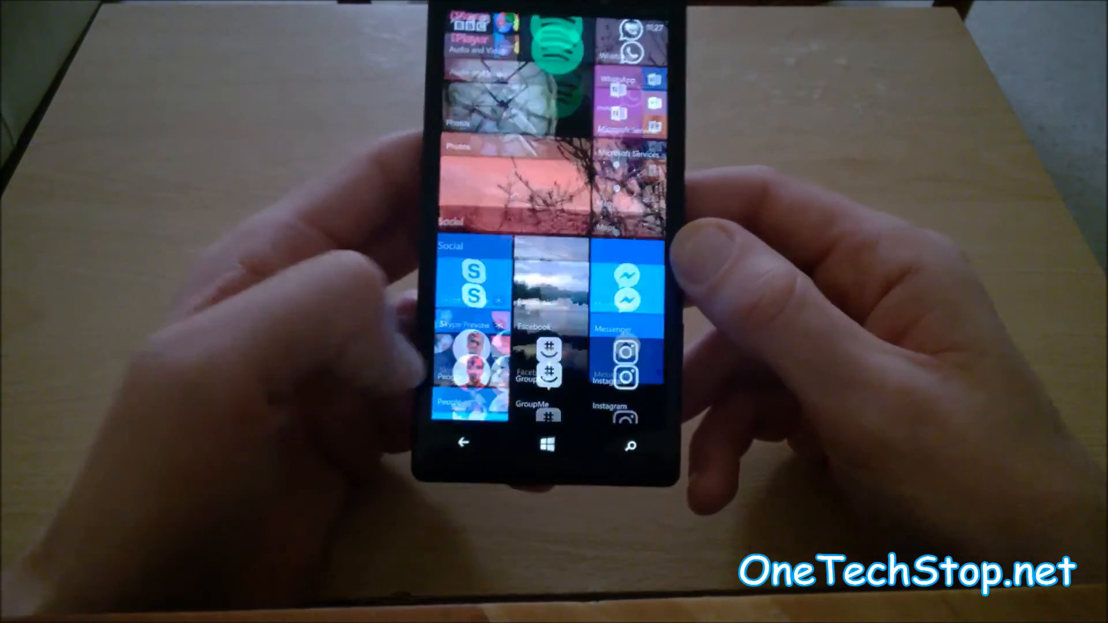
scroll("up", 3)
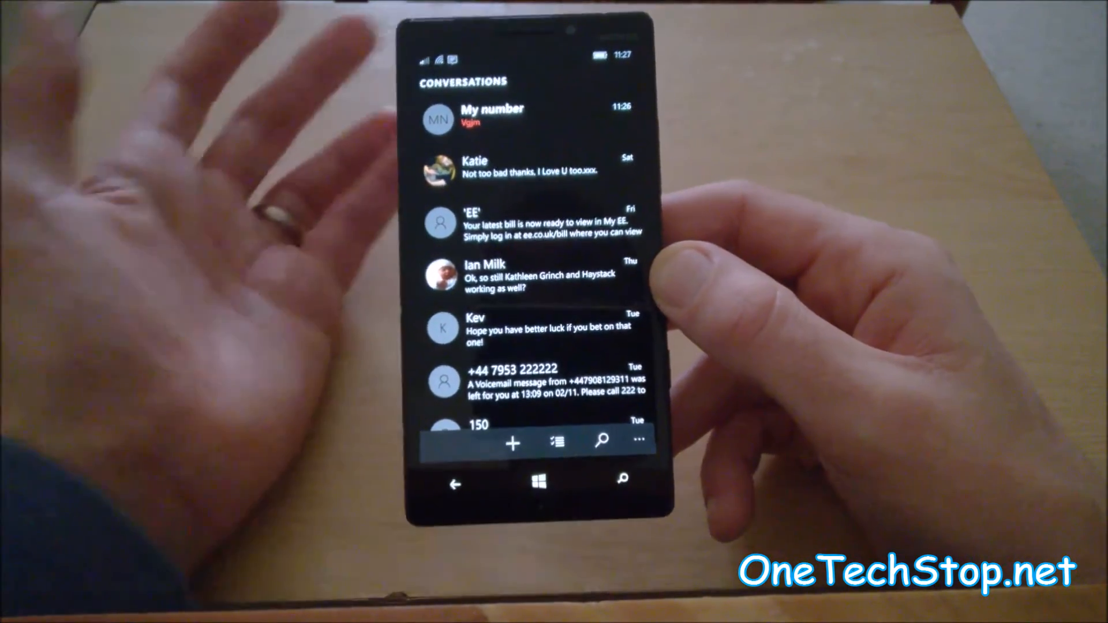
left_click(492, 114)
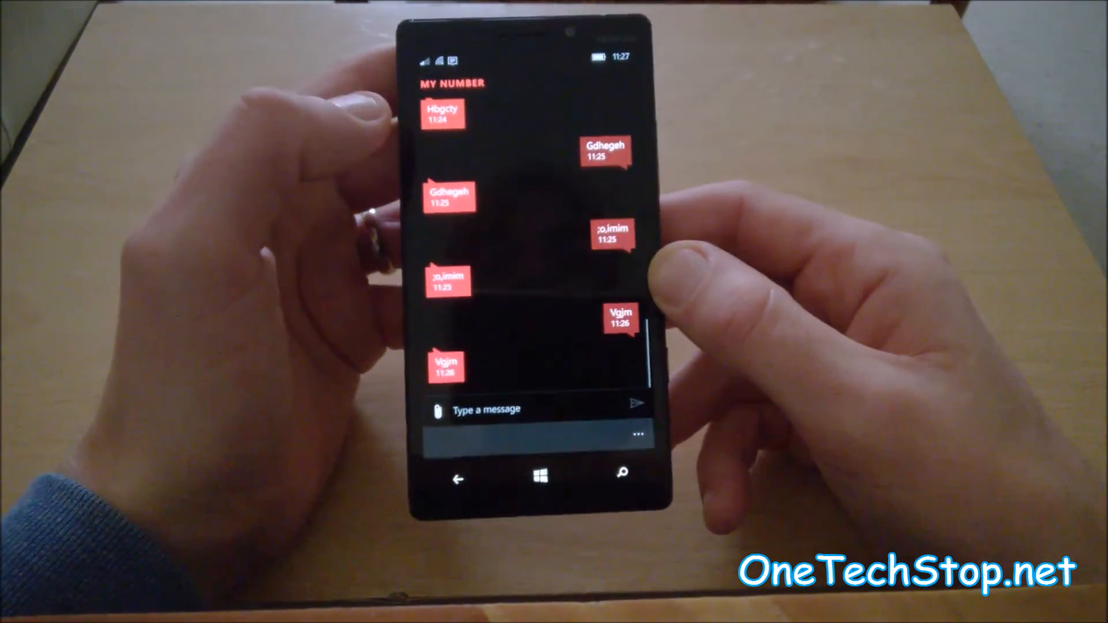
left_click(496, 409)
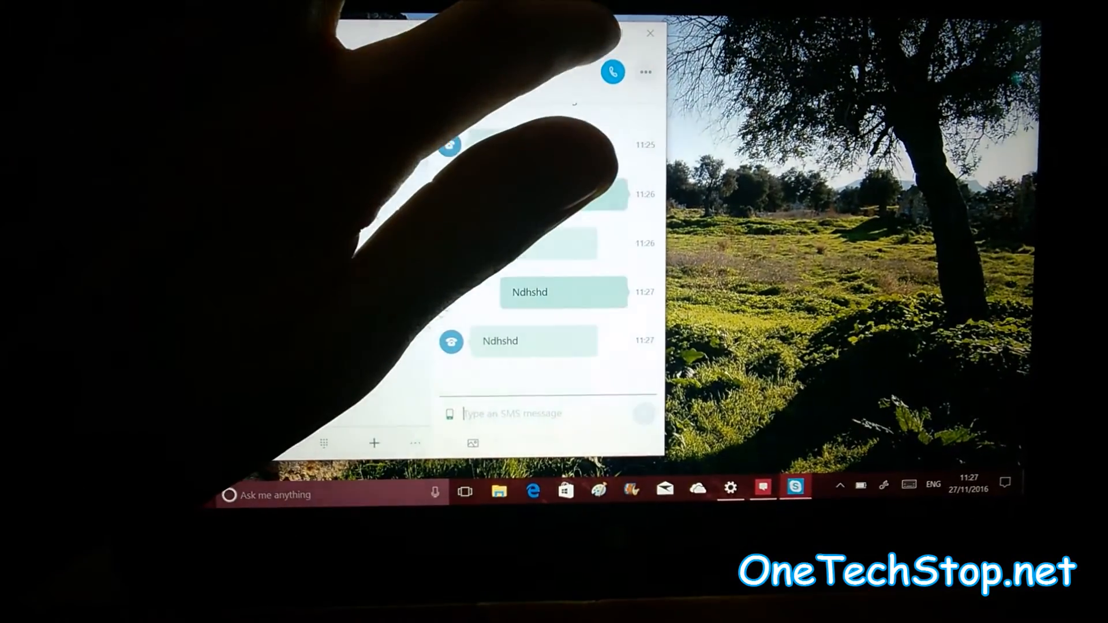
Bring up the Windows 10 Start menu on the PC, leaving the Skype Preview conversation.
left_click(200, 493)
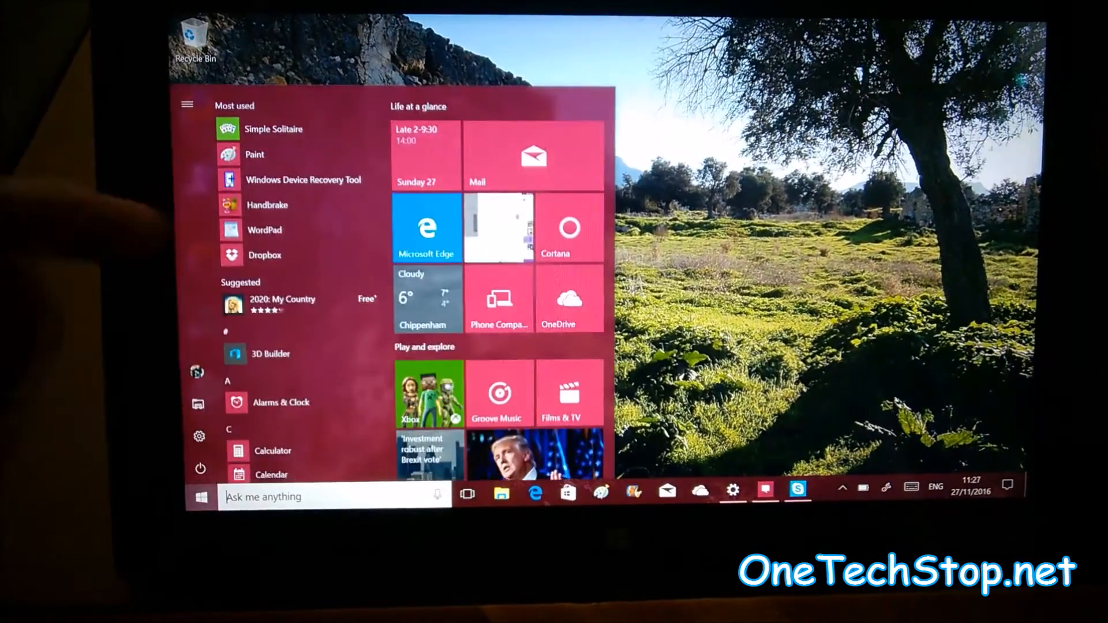
Launch Messaging from the Start tiles and place the cursor in the My number message box.
scroll("down", 3)
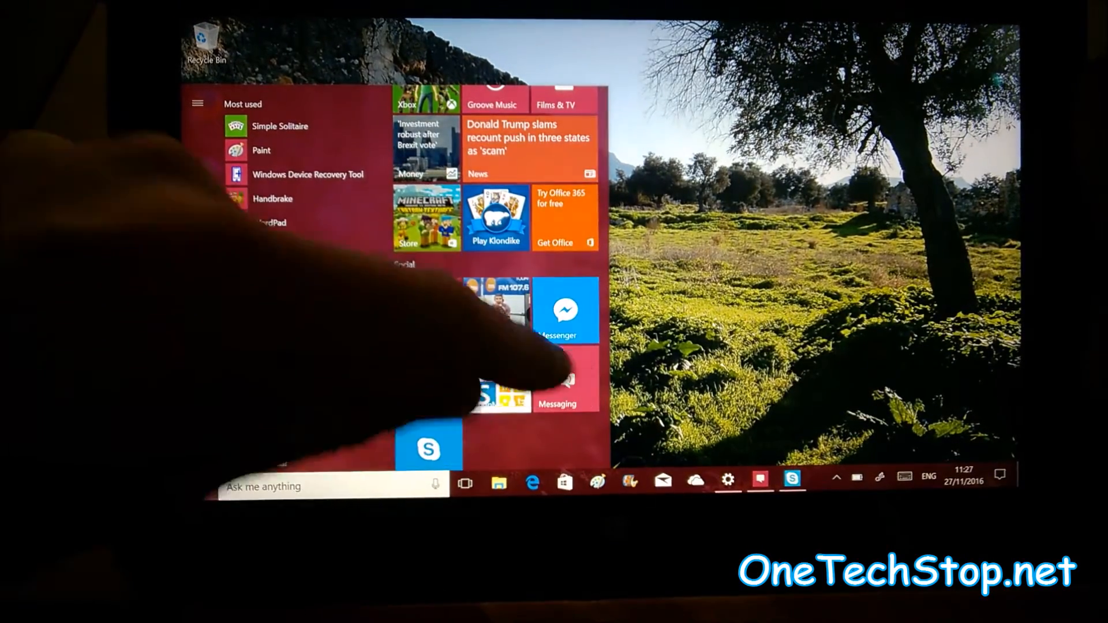
scroll("down", 3)
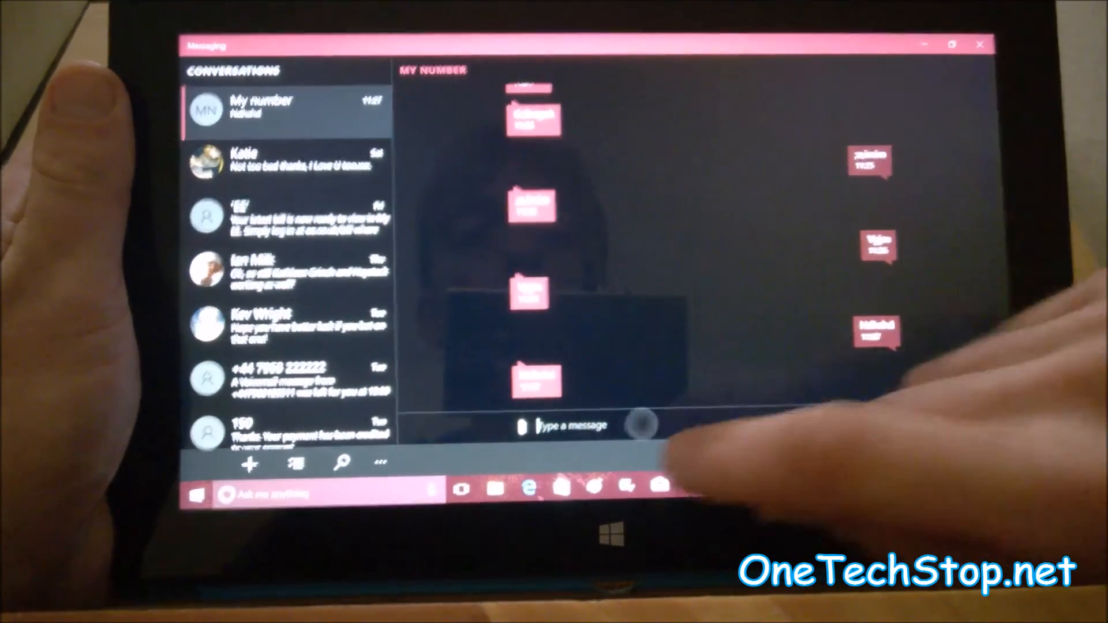
left_click(566, 426)
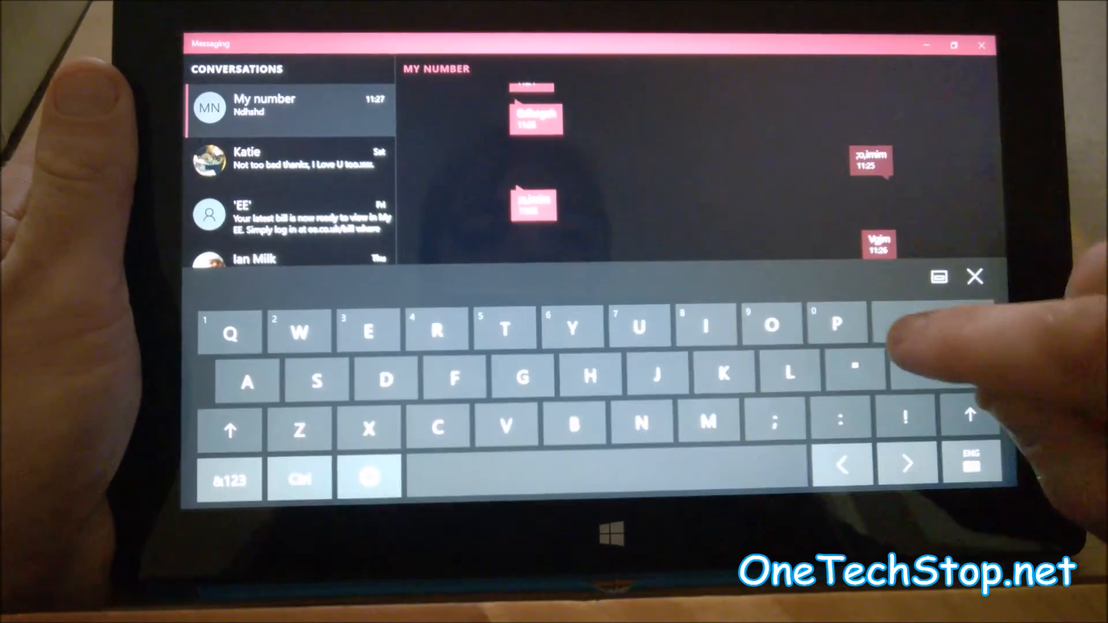